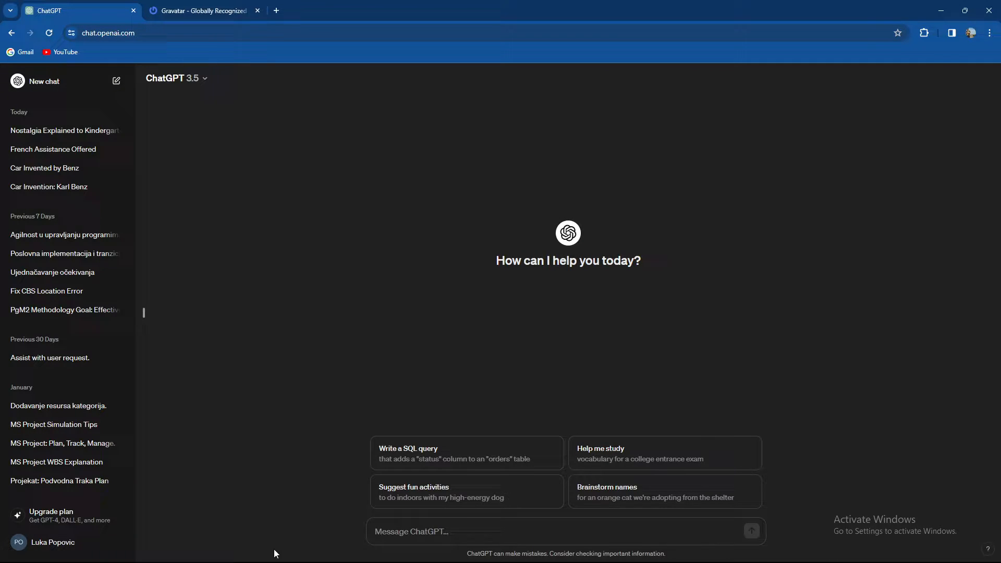
mouse_move(250, 241)
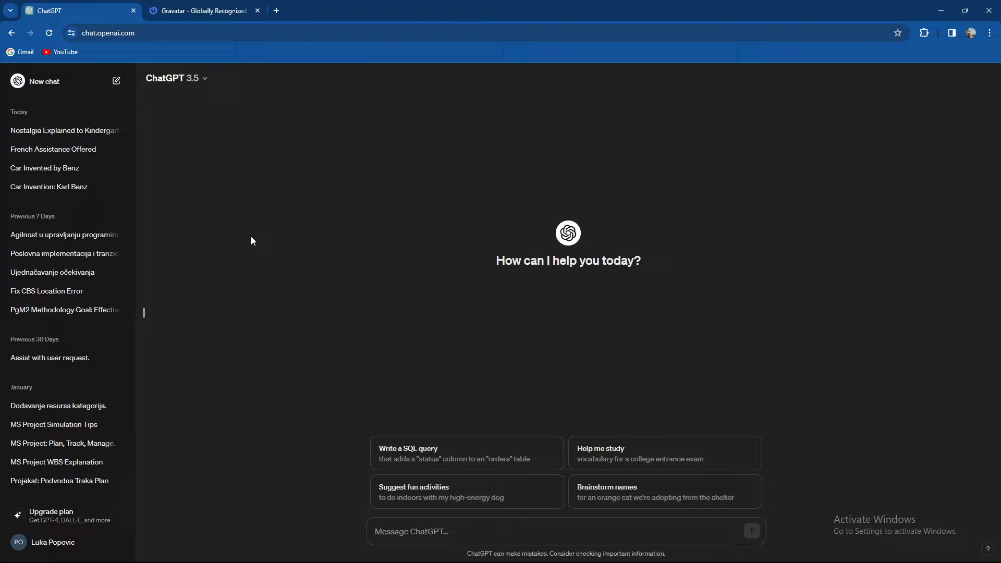
mouse_move(356, 261)
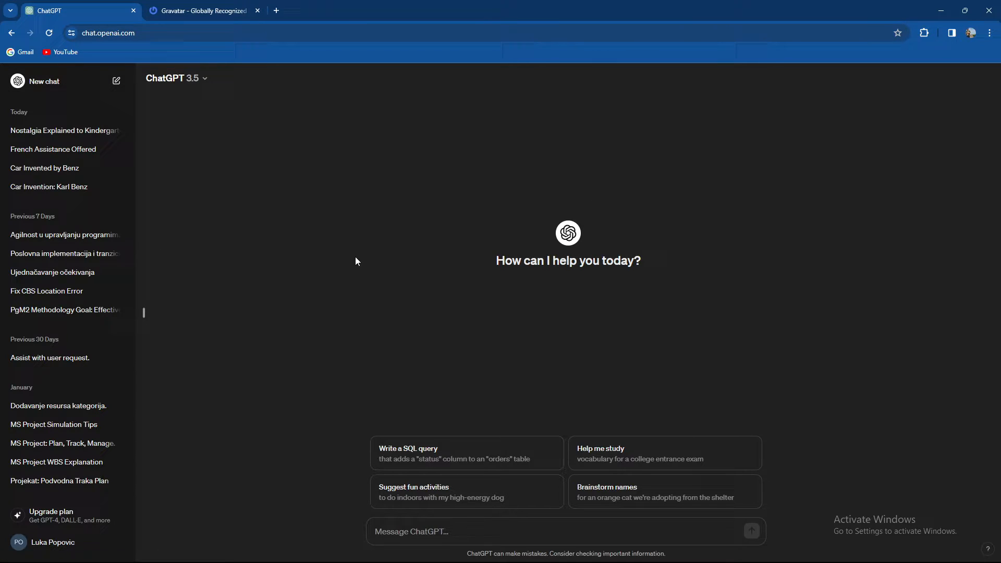
mouse_move(353, 253)
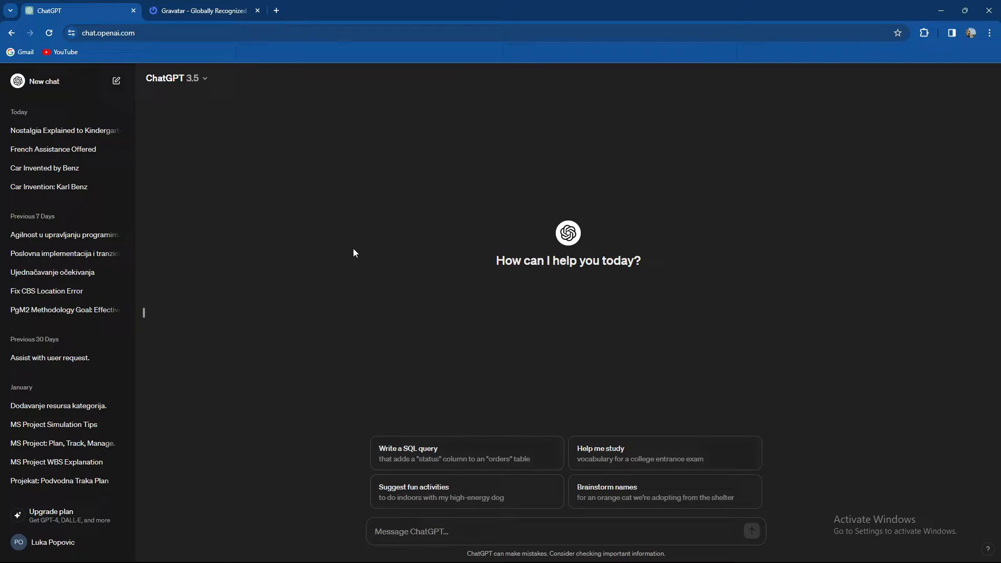
mouse_move(383, 247)
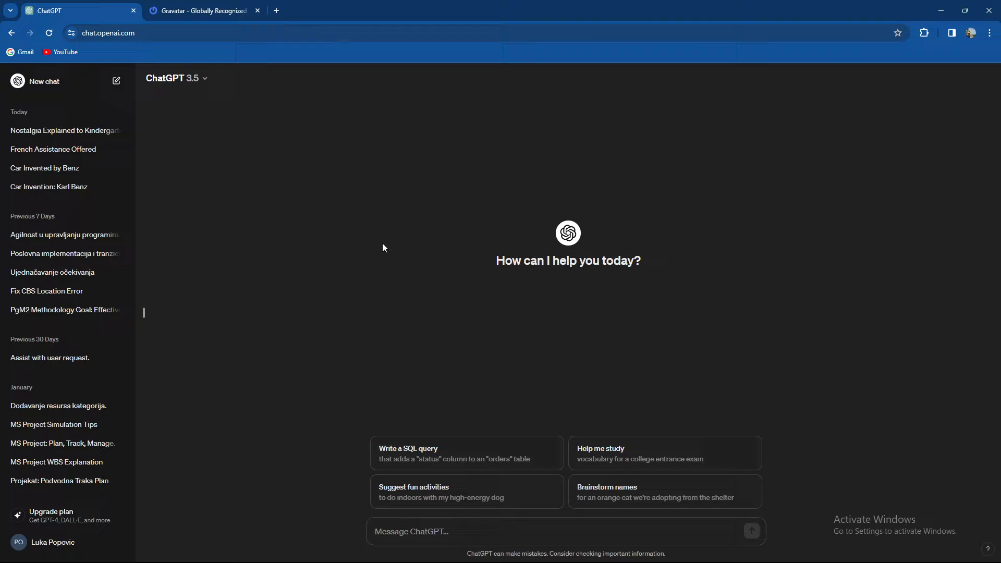
click(203, 10)
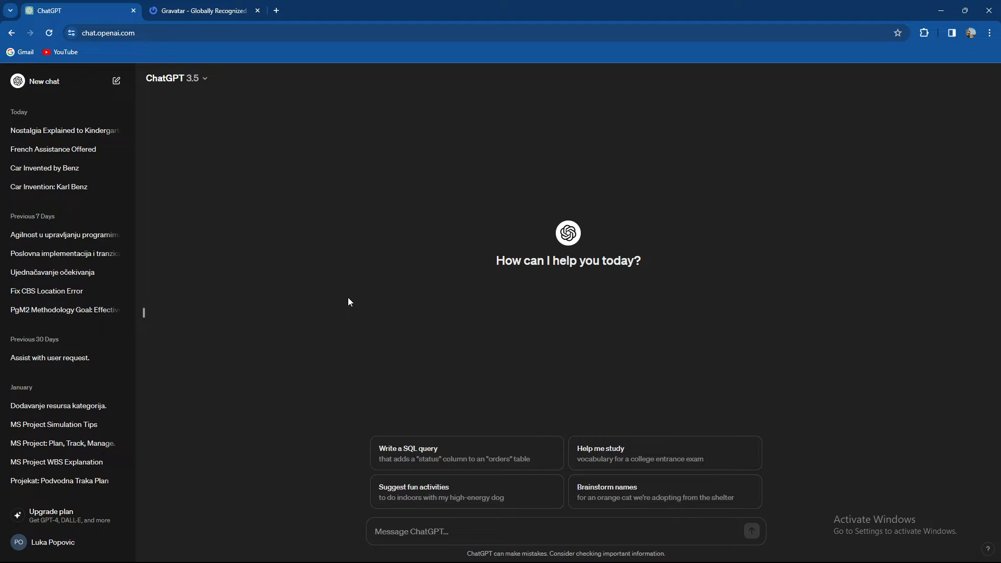
click(202, 11)
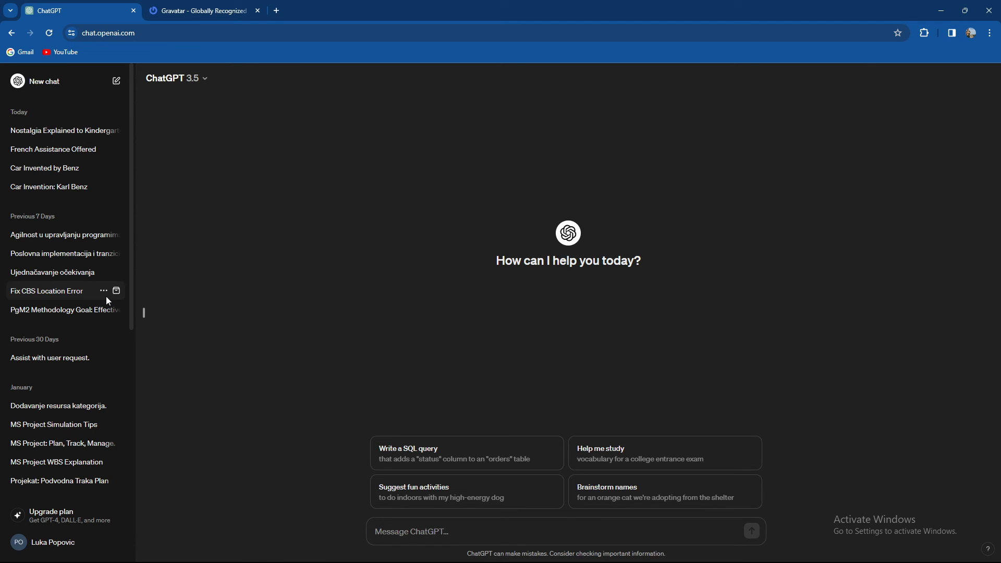
mouse_move(242, 150)
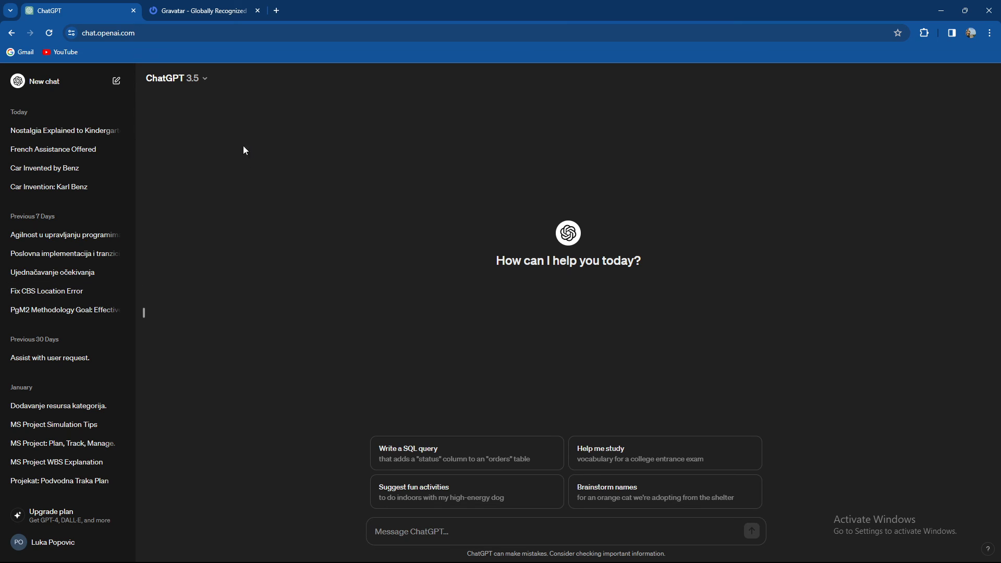
mouse_move(247, 170)
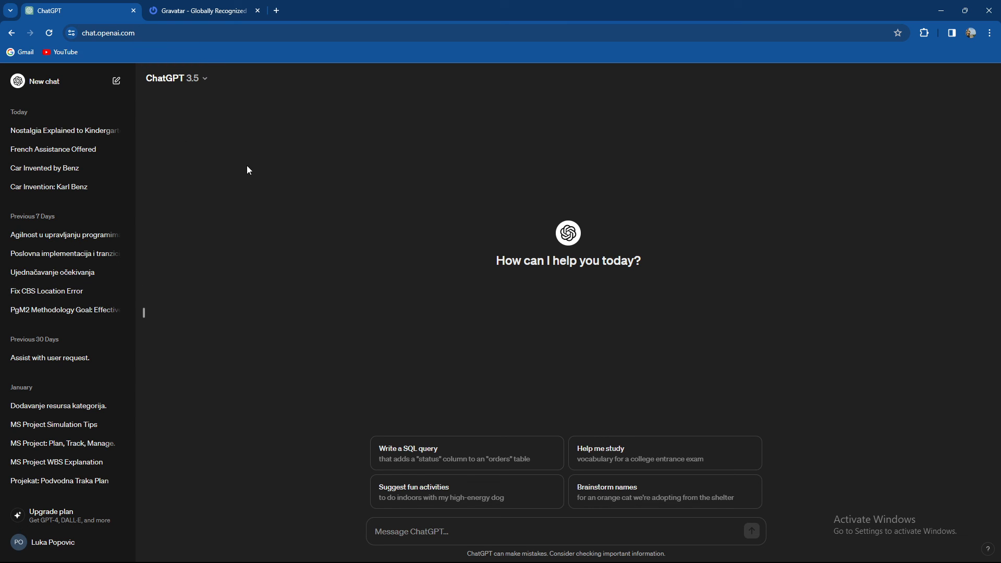